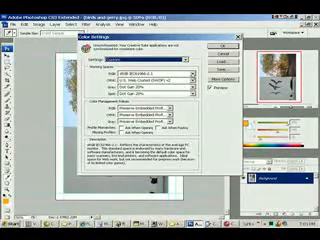
- Close the reviewed Color Settings dialog with OK and return to the birds and grass document
left_click(160, 76)
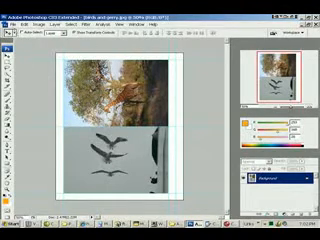
- Open the Print dialog from the File menu and expand the Printer Profile list
left_click(18, 17)
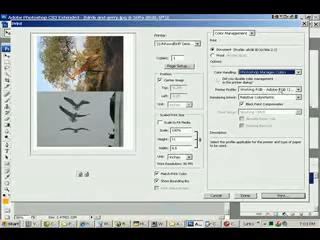
left_click(250, 63)
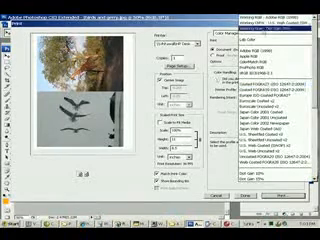